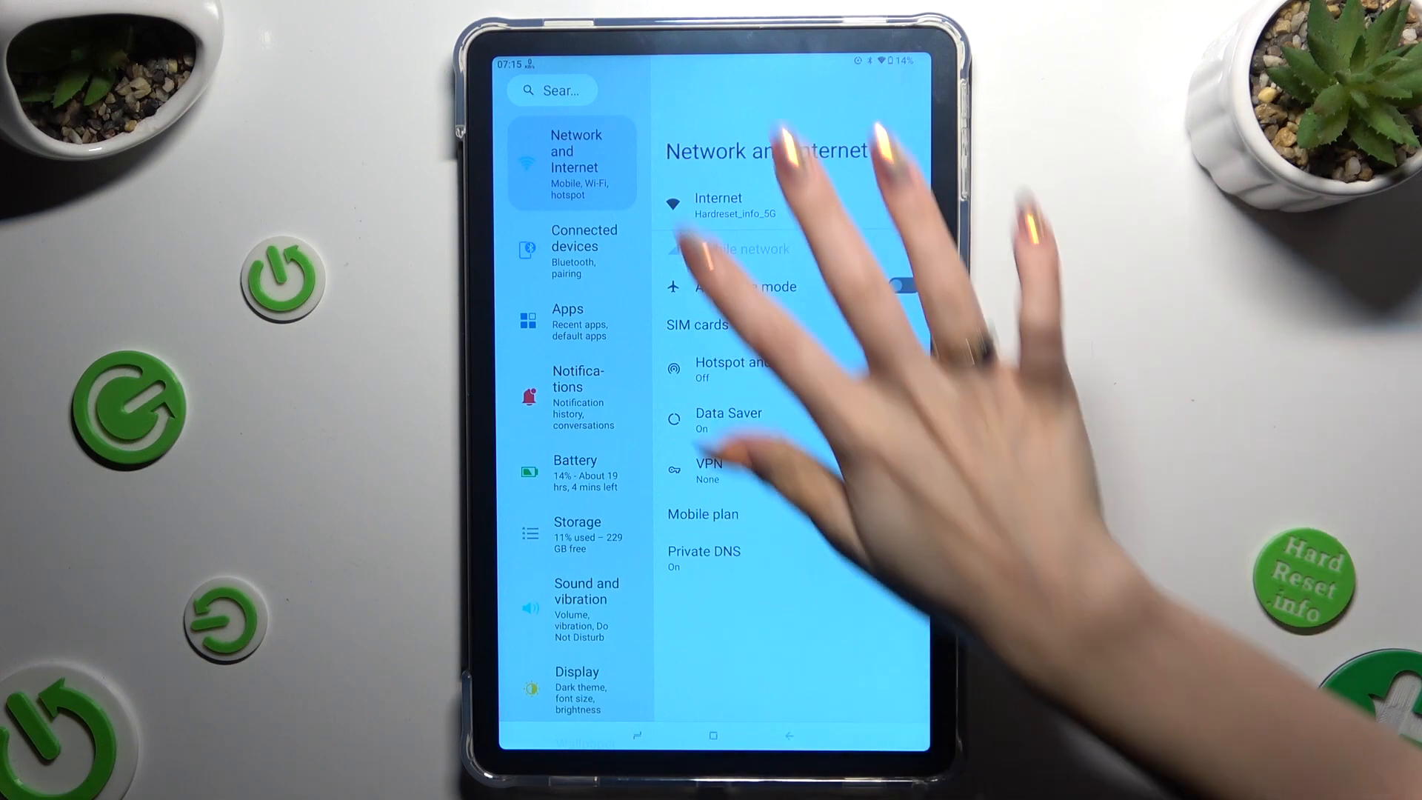
Navigate through Connected devices and Connection preferences to the Printing page
left_click(585, 251)
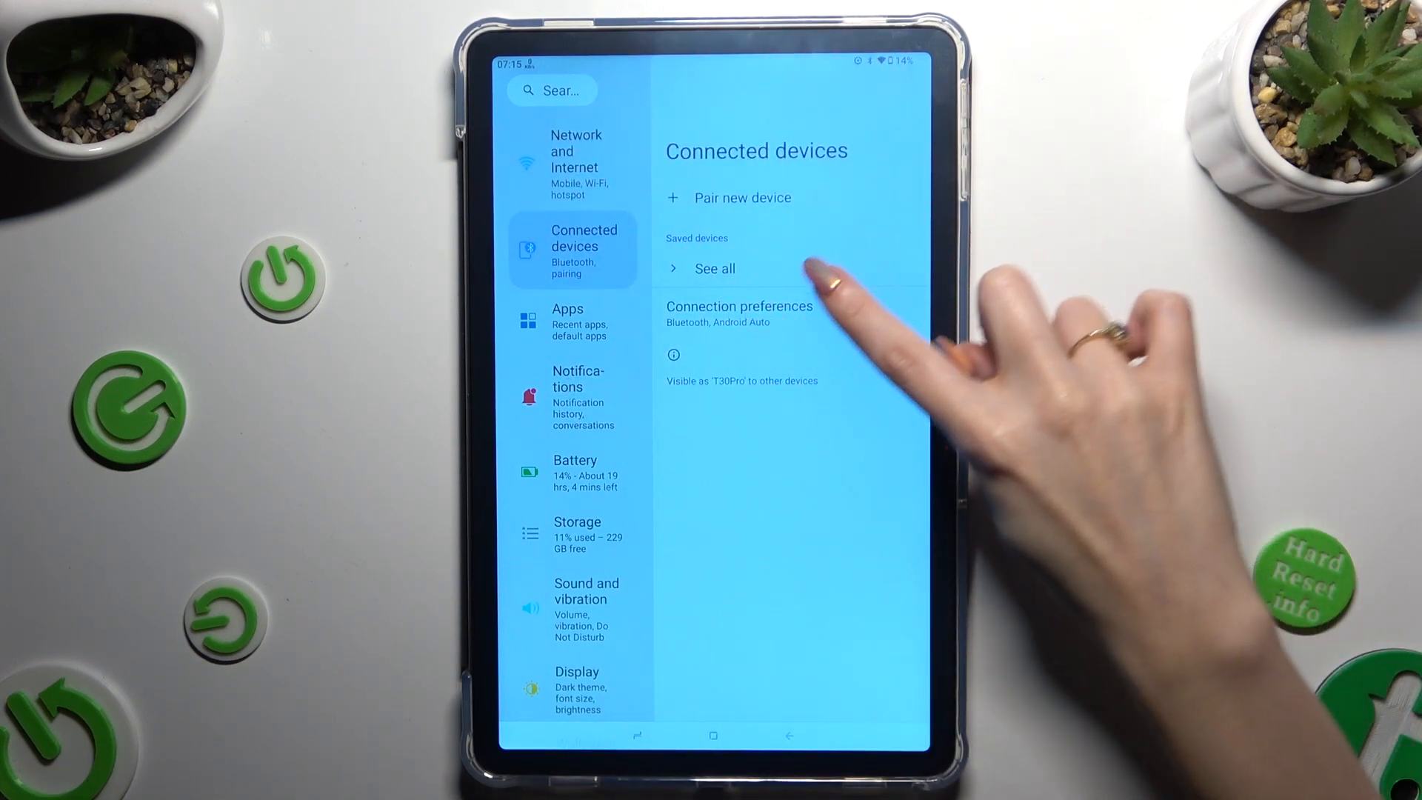
left_click(739, 305)
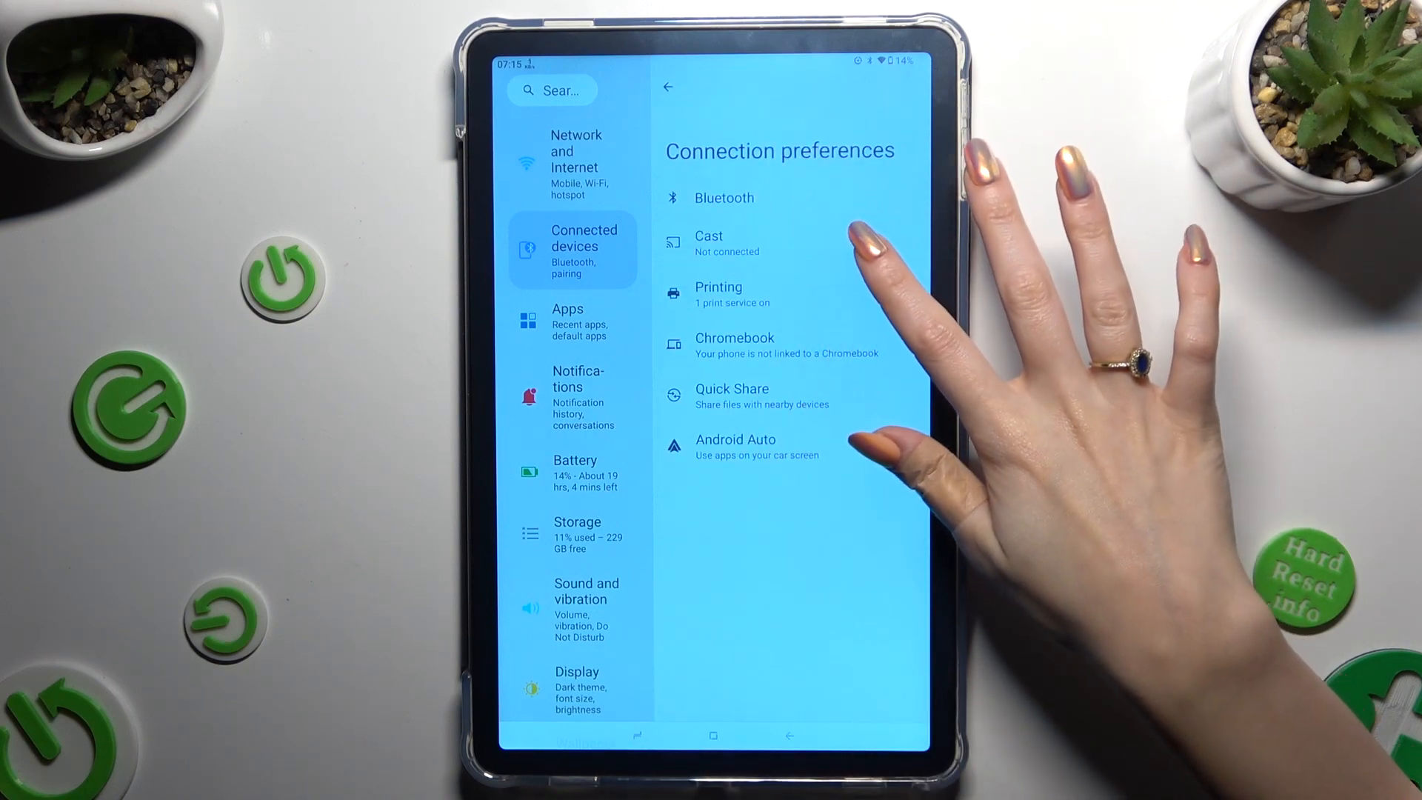
left_click(718, 294)
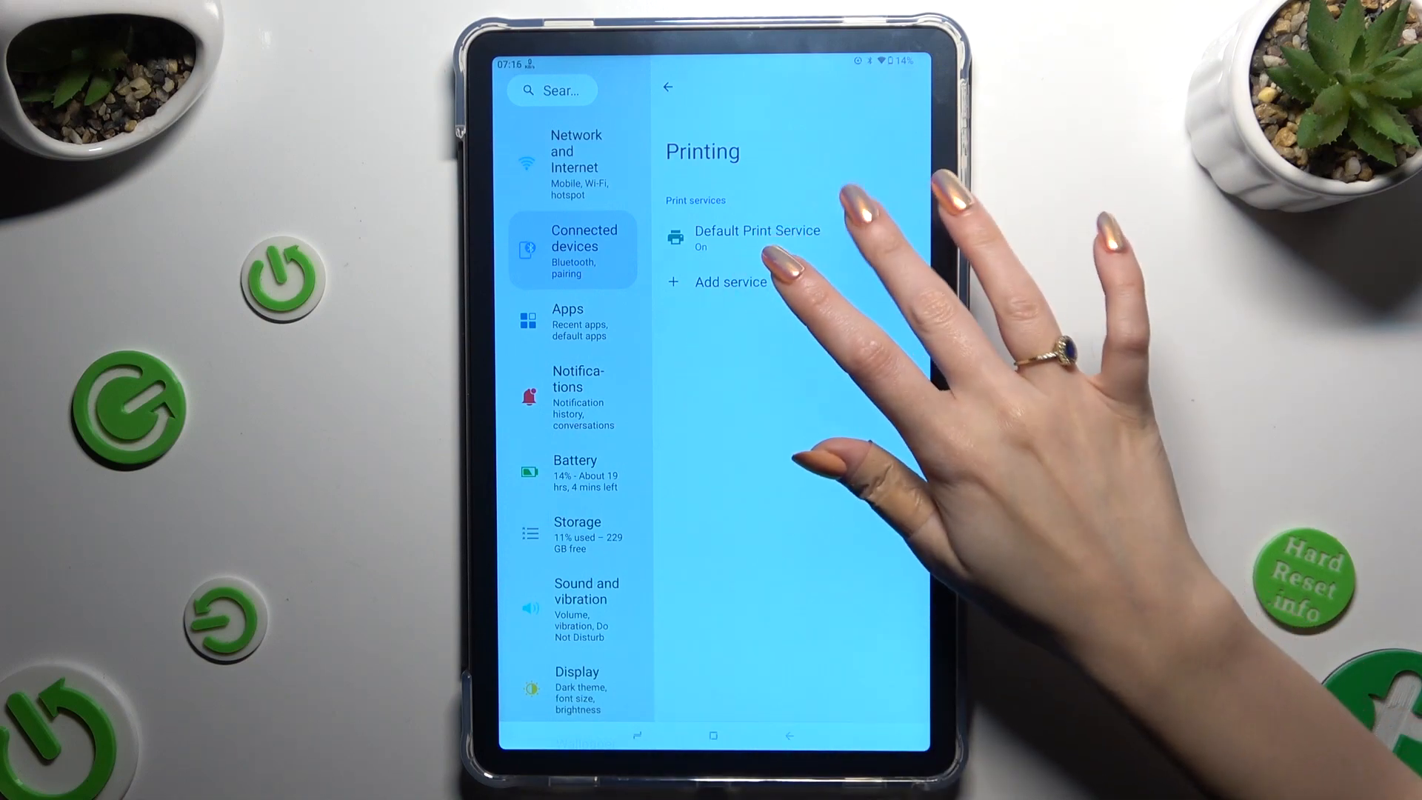
Turn off the Default Print Service from its settings page
left_click(757, 237)
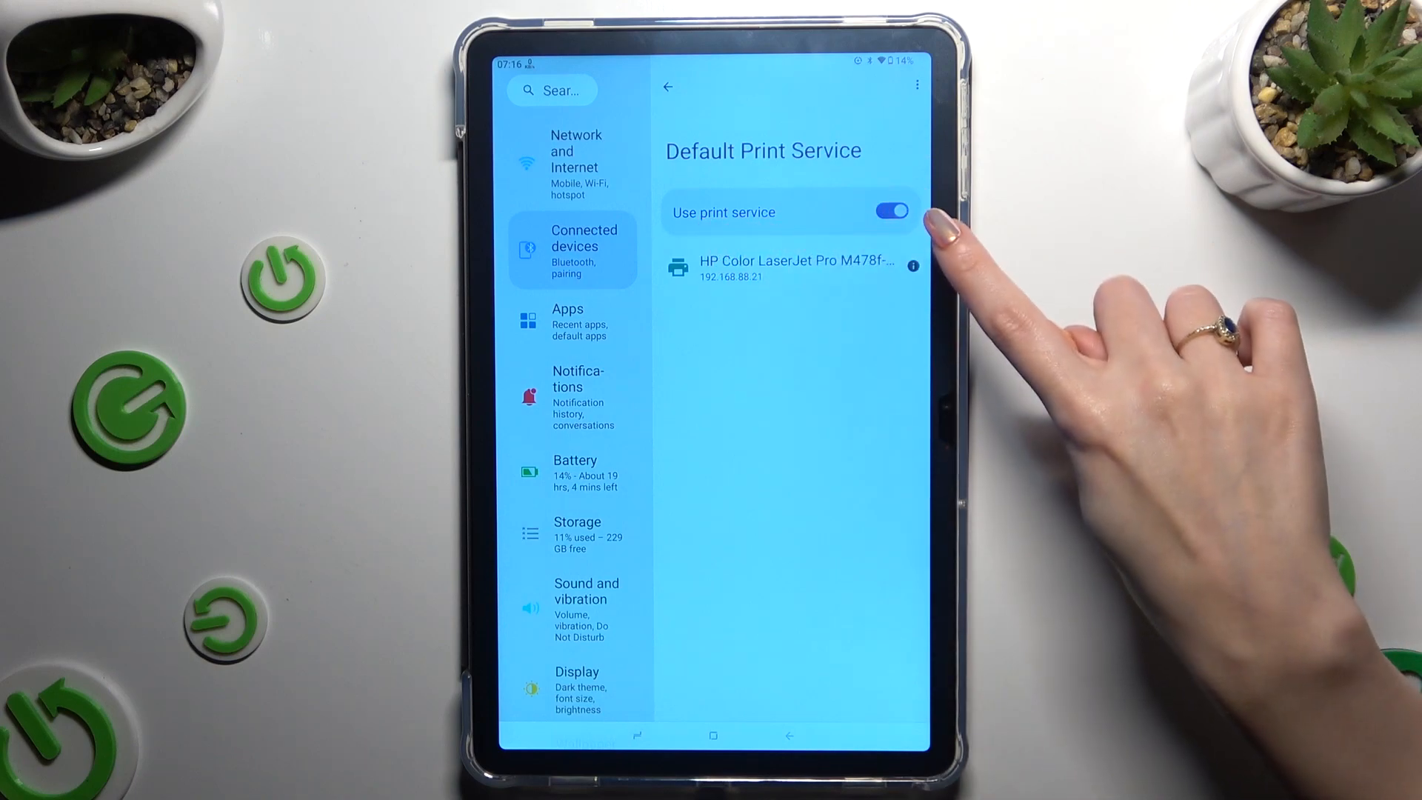
left_click(891, 212)
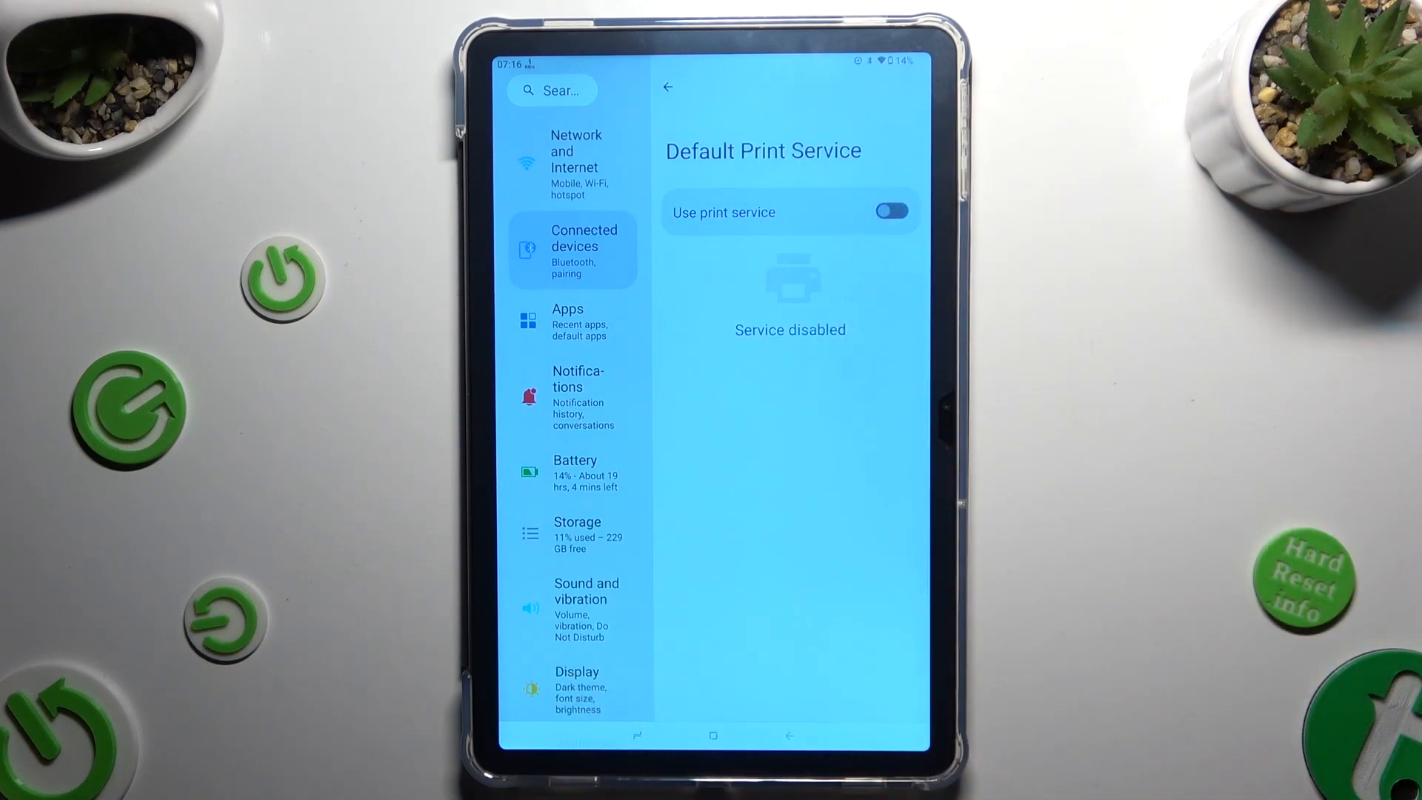
Return to the print services list to reach Google Play's print plugin collection
left_click(668, 87)
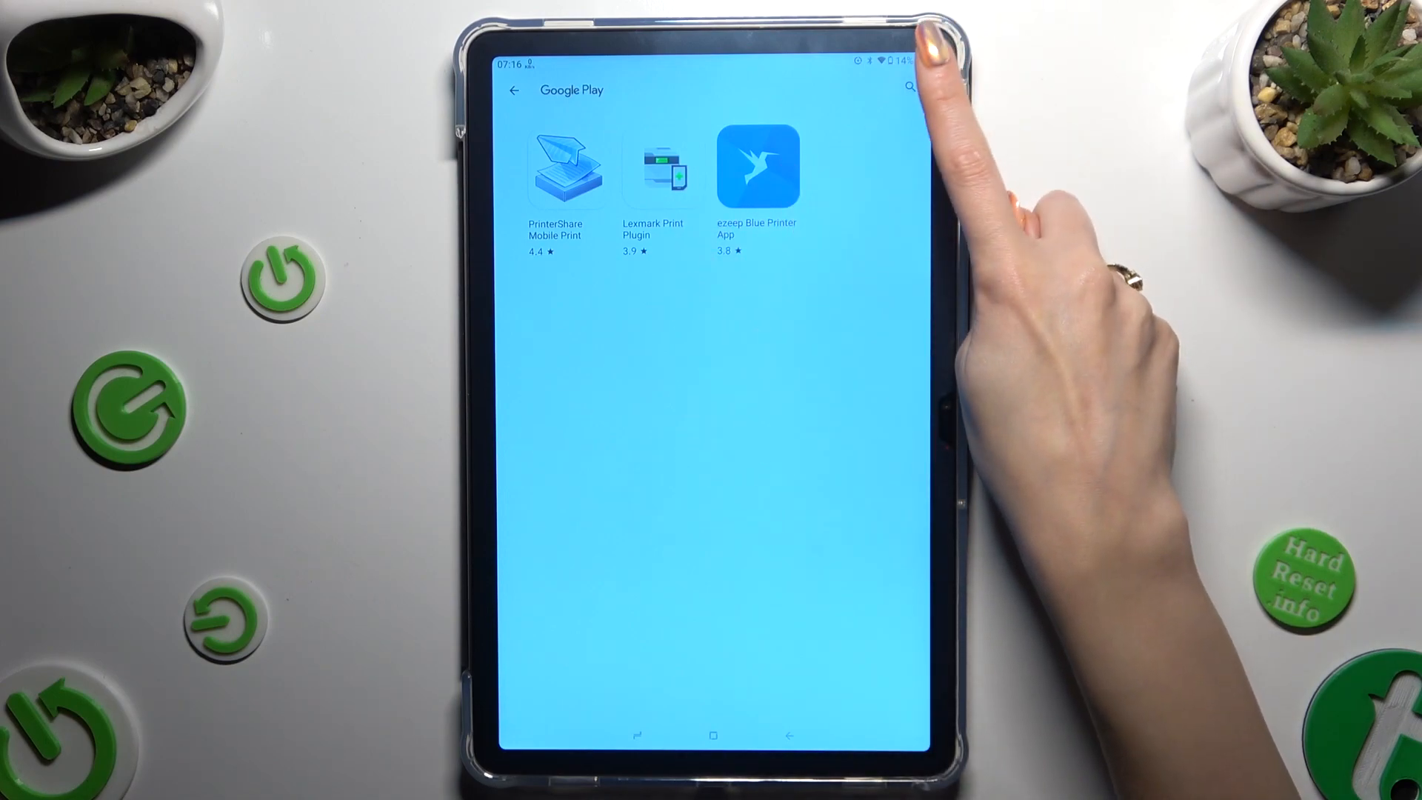
Search Google Play for 'hp printing service' and show the matching apps
left_click(911, 88)
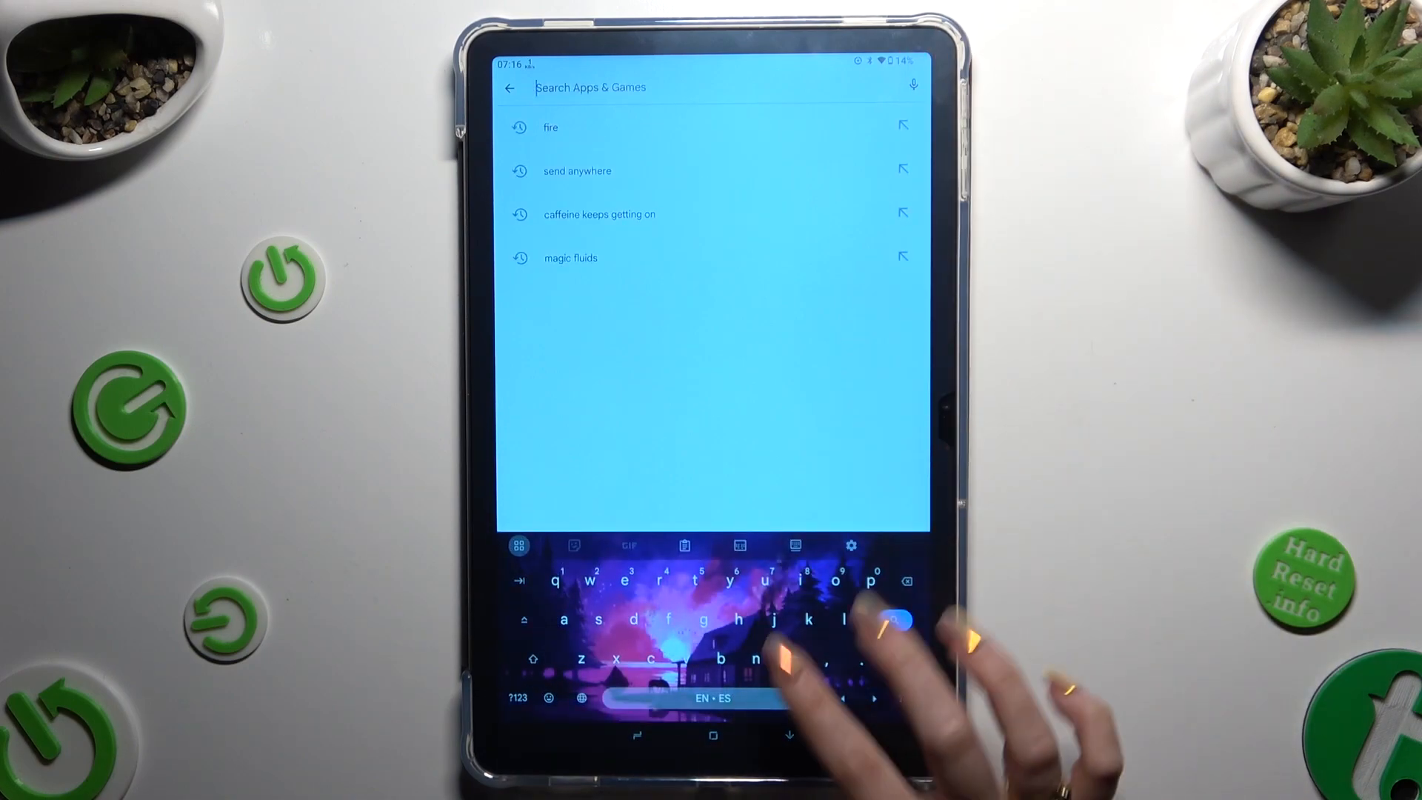
type("hp")
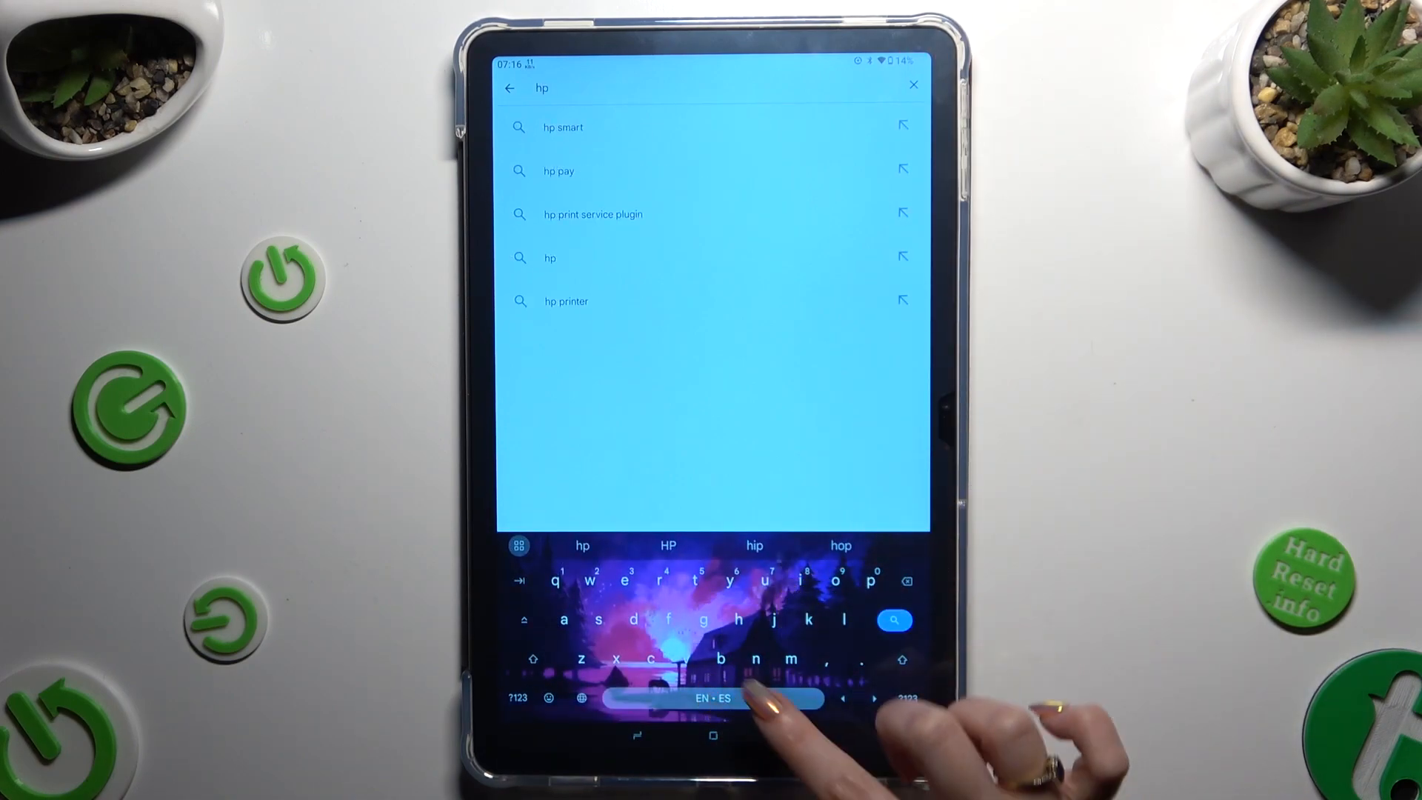
left_click(714, 698)
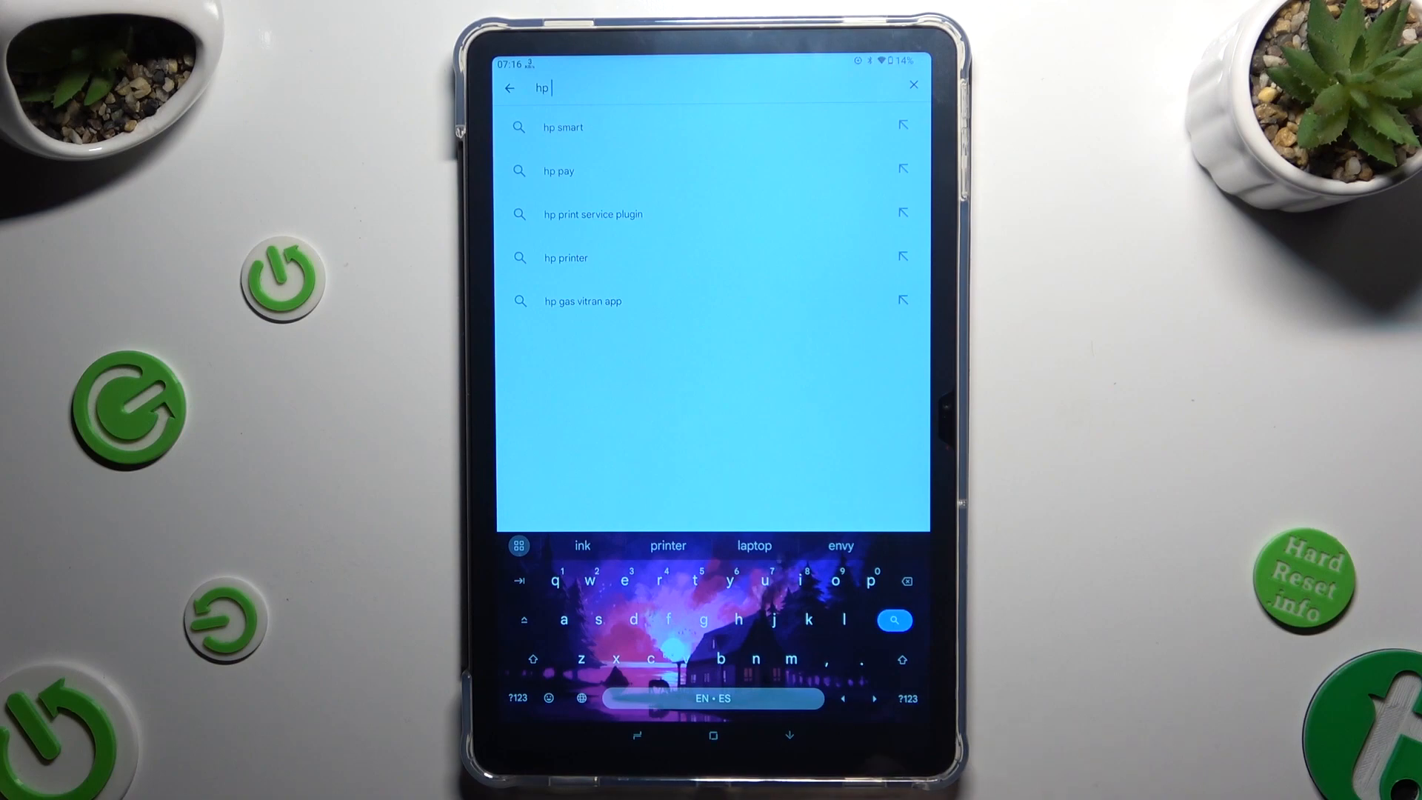
type("p")
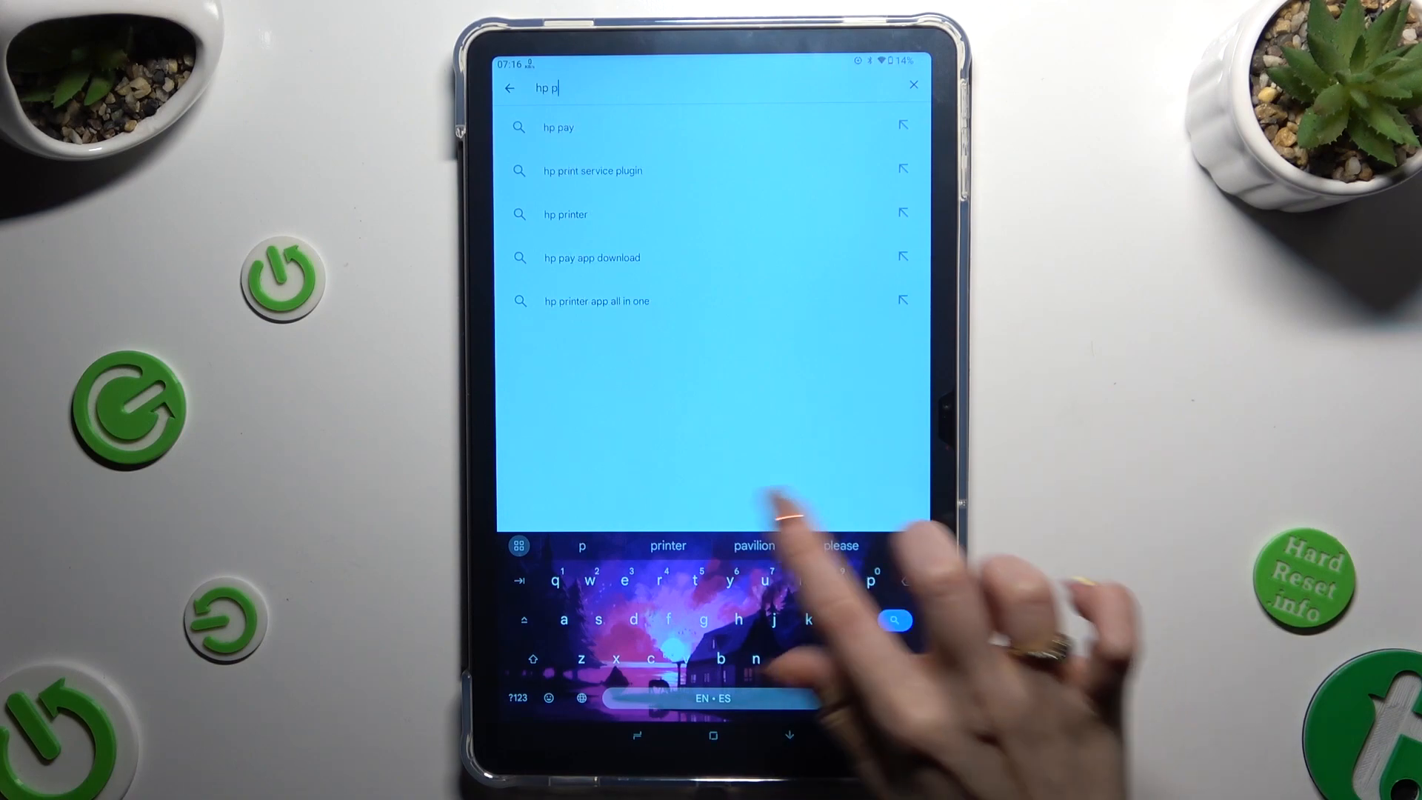
type("rinte")
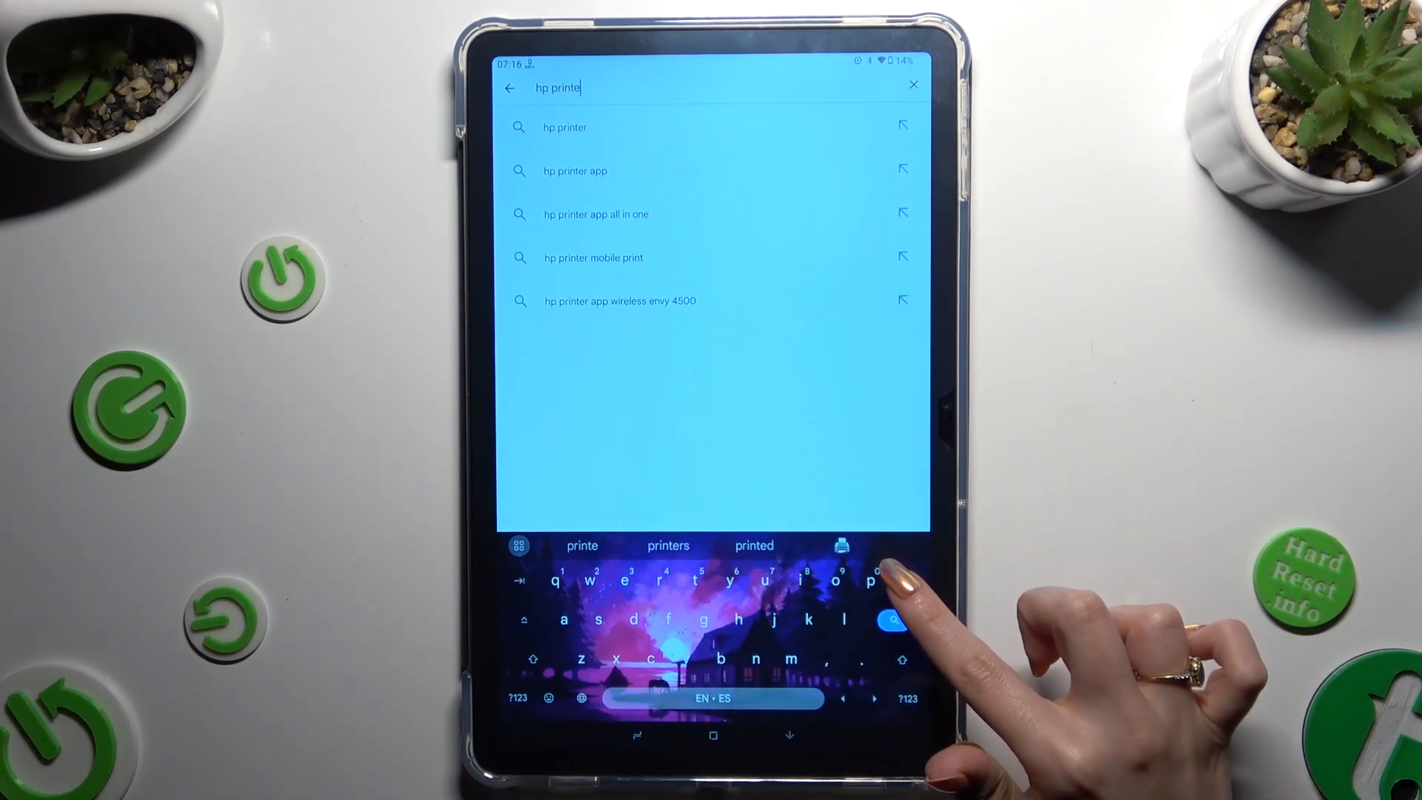
type("ing")
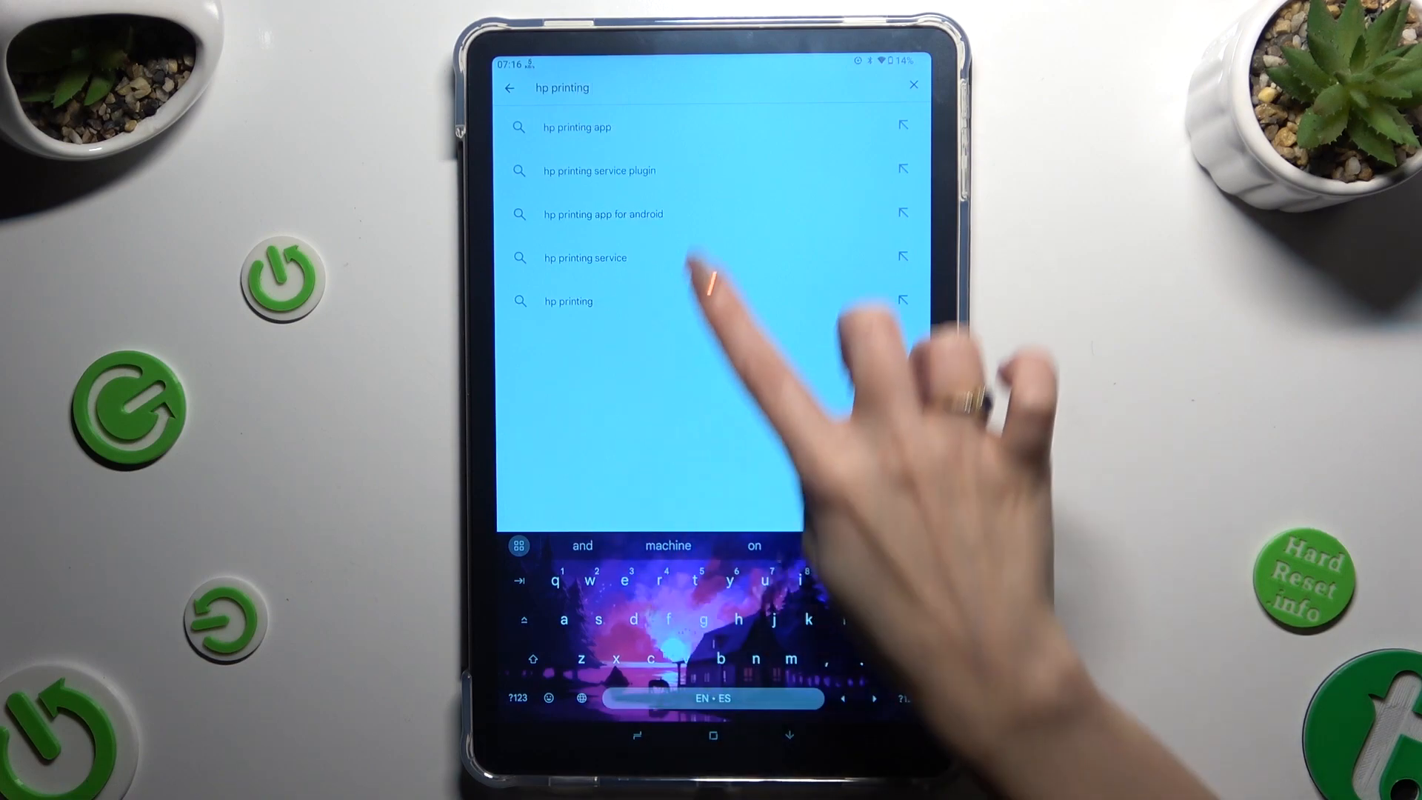
left_click(585, 257)
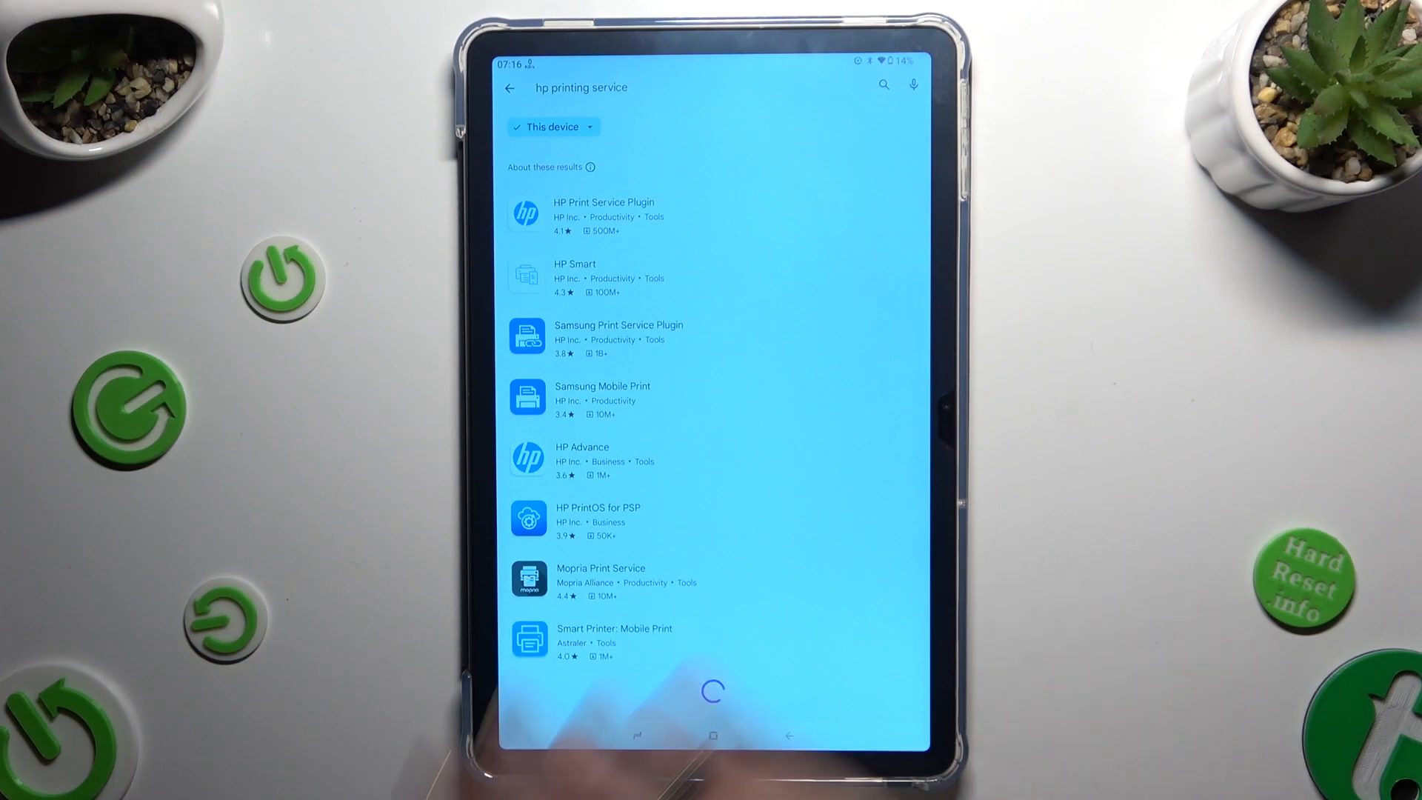
Install the HP Print Service Plugin and open its enabled service listing the HP Color LaserJet Pro M478f
left_click(603, 216)
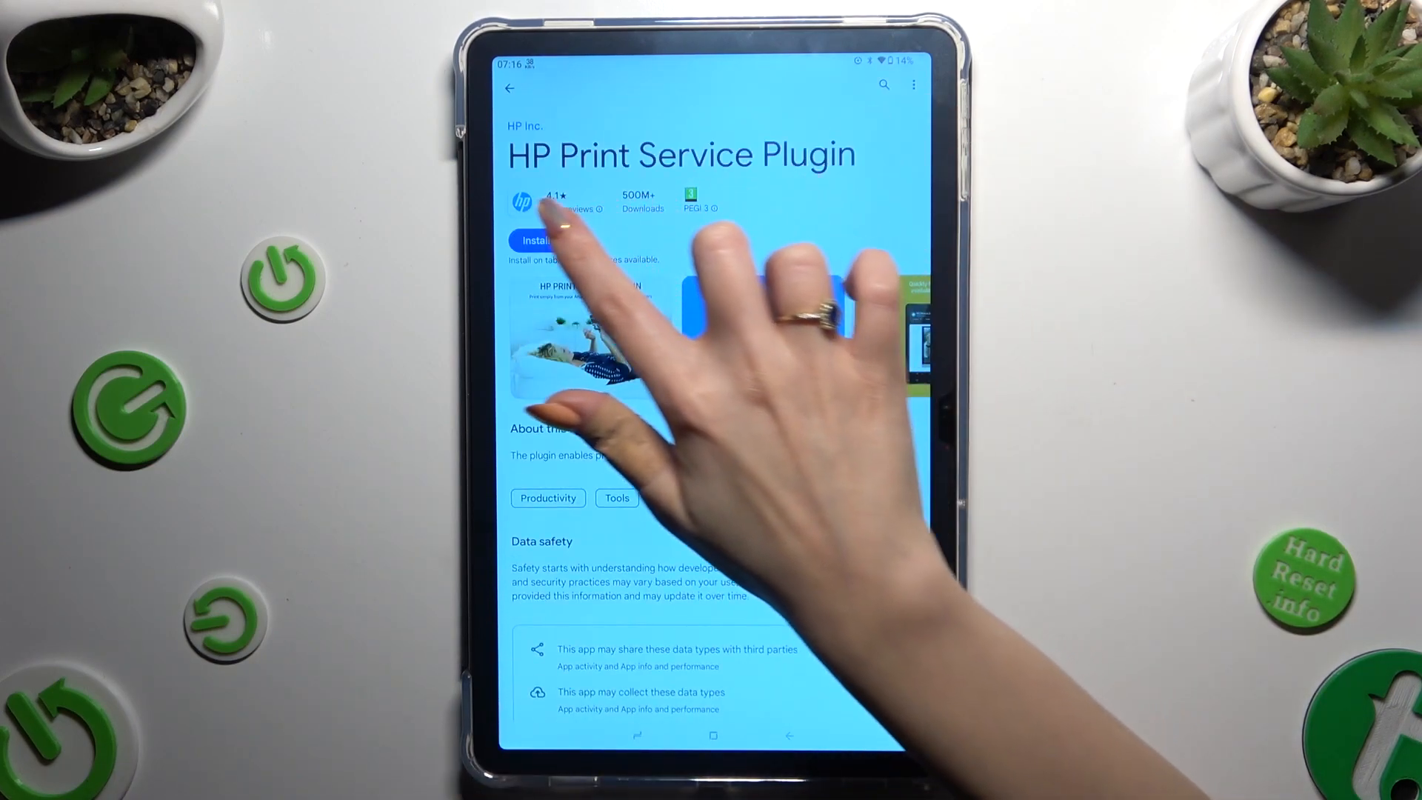
left_click(534, 240)
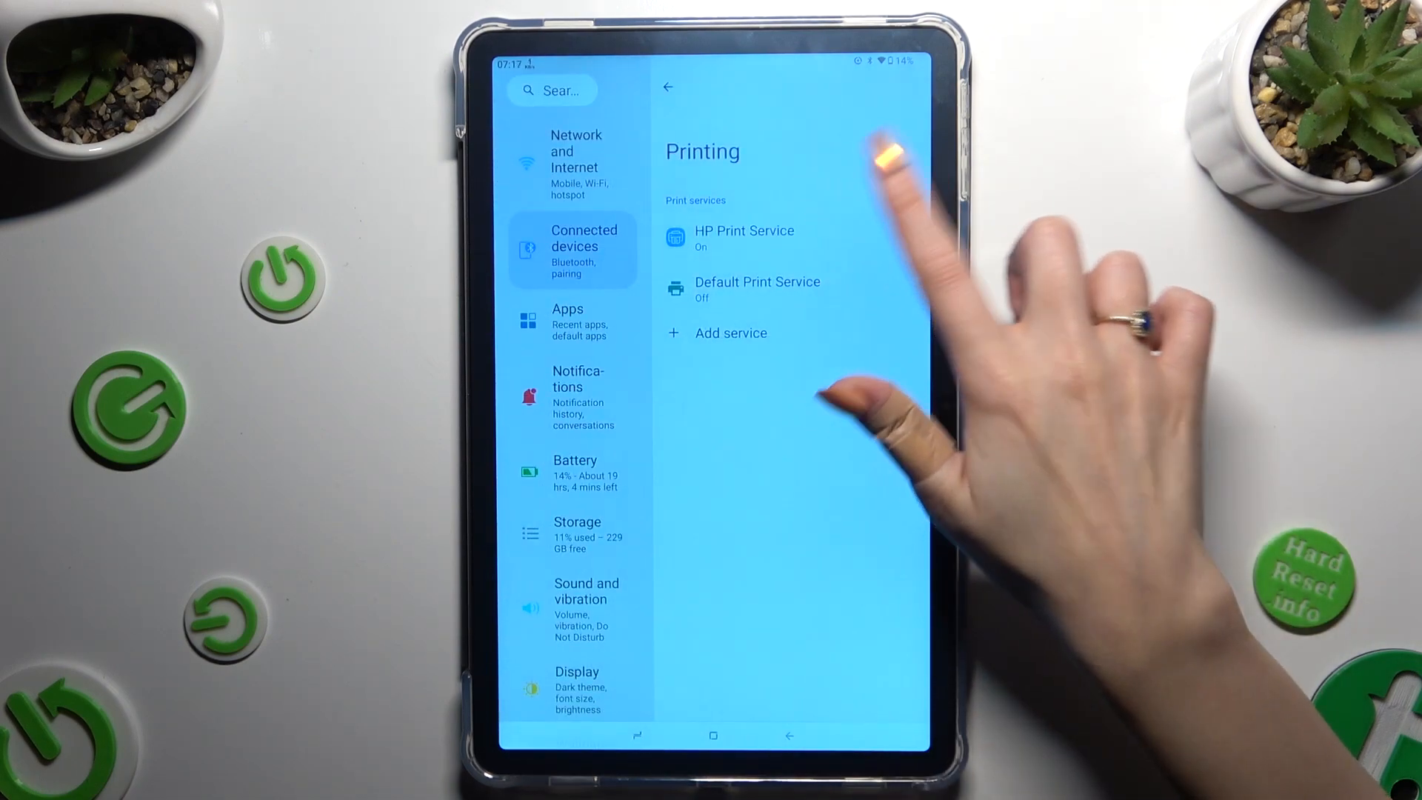
left_click(744, 237)
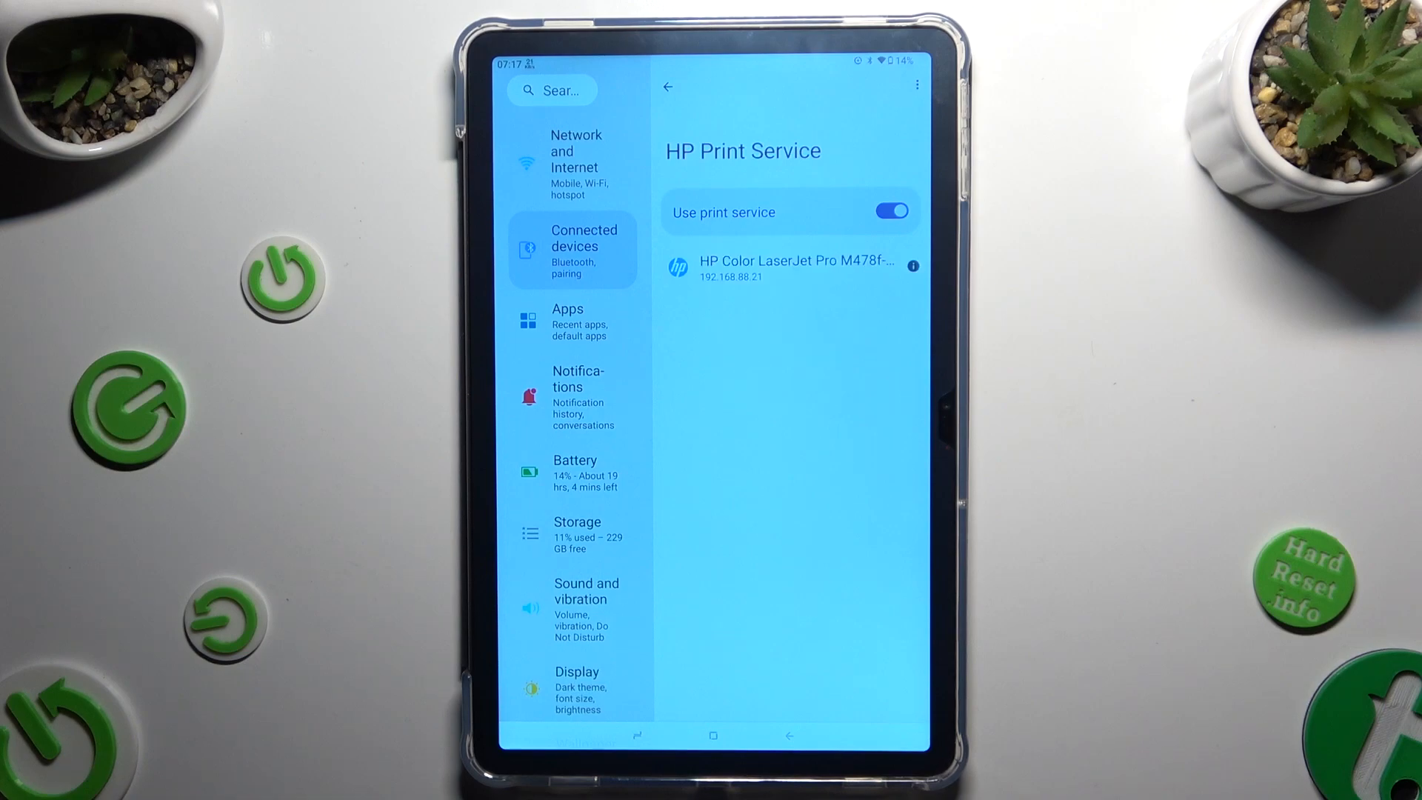